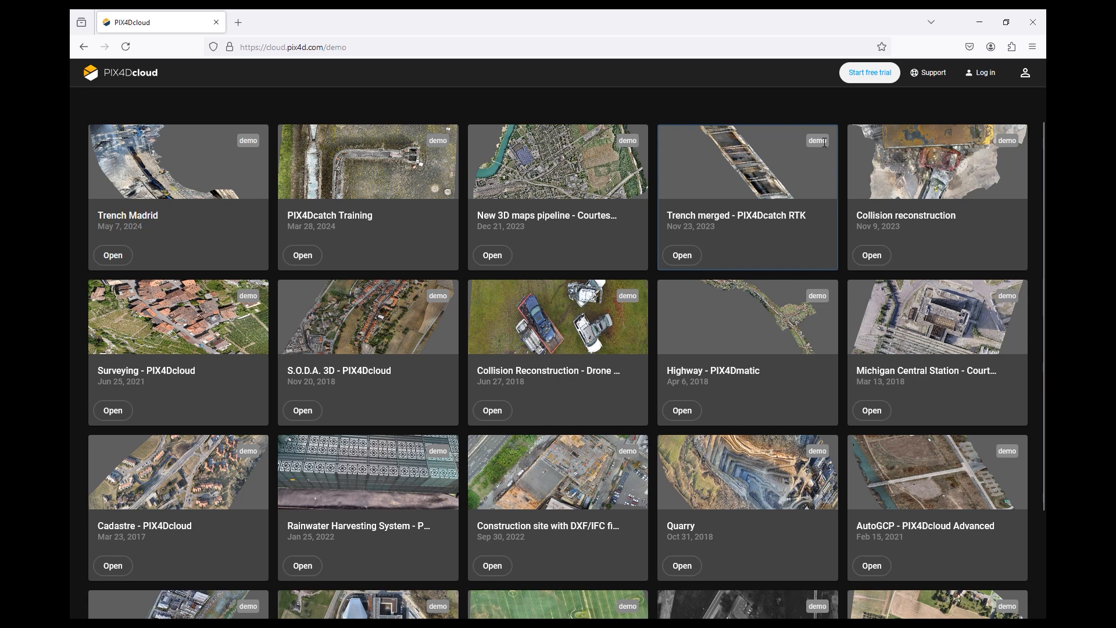
pyautogui.moveTo(807, 146)
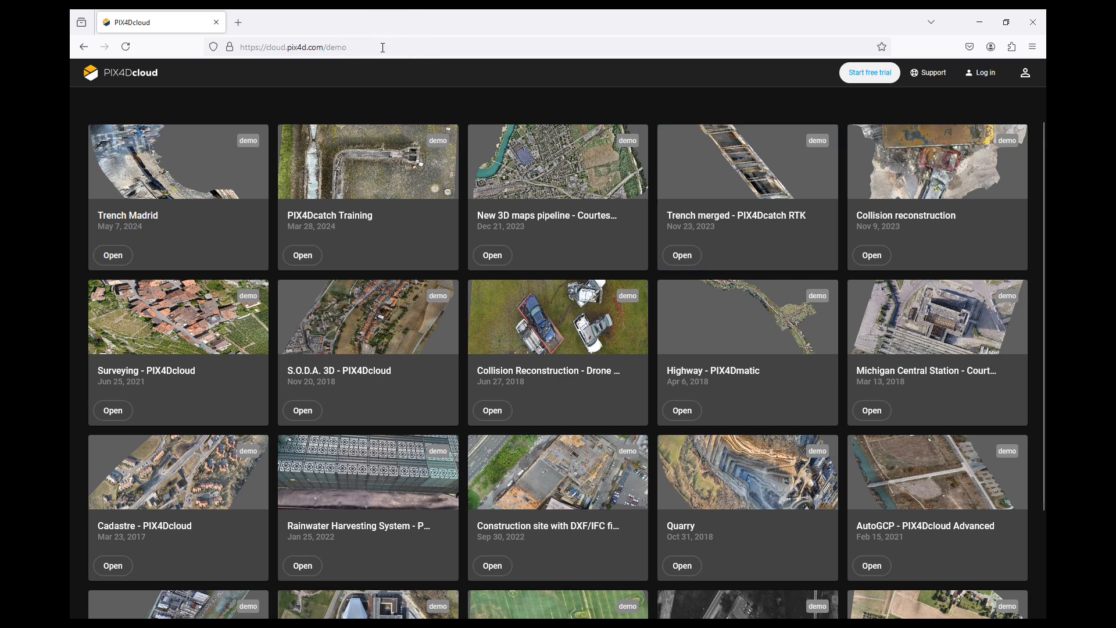
# Leave the demo gallery for the PIX4D login page and focus the Email field.
pyautogui.click(984, 72)
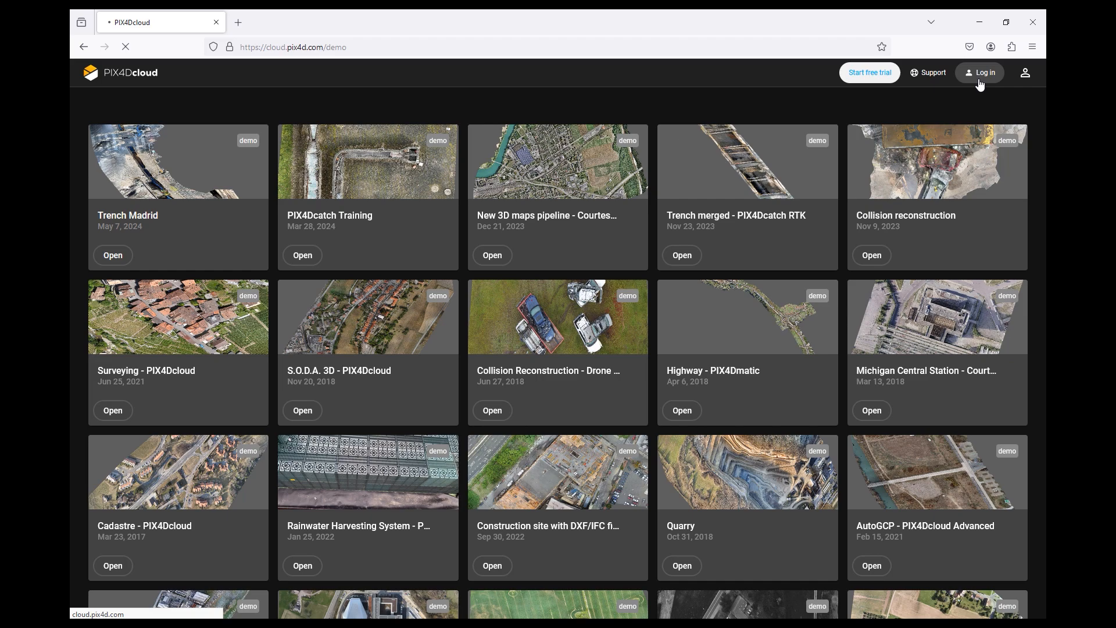
pyautogui.click(979, 72)
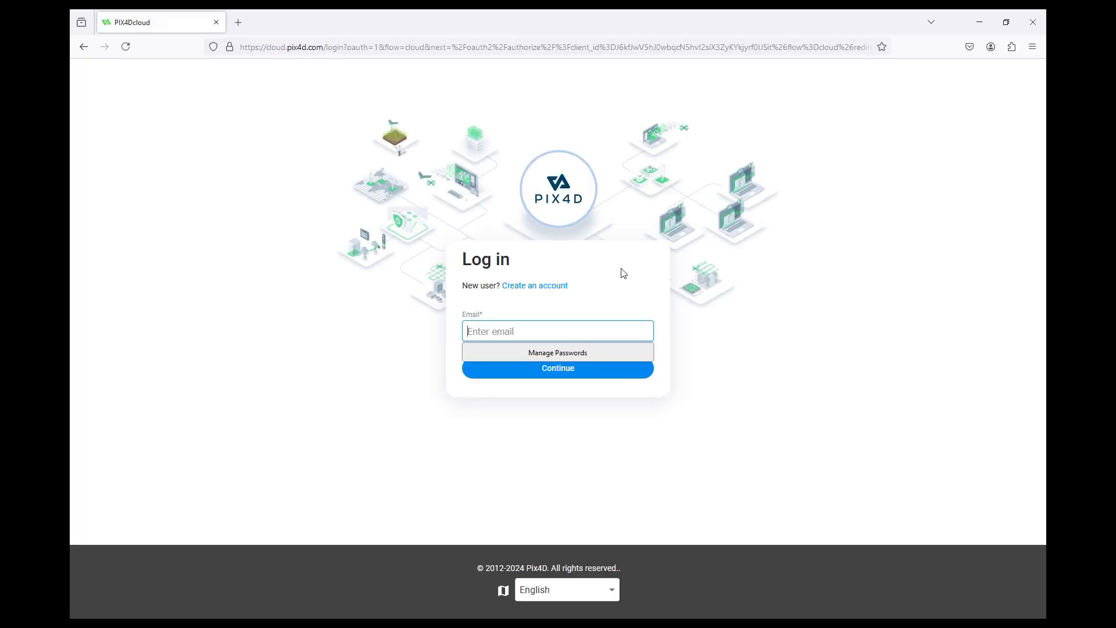
pyautogui.click(557, 369)
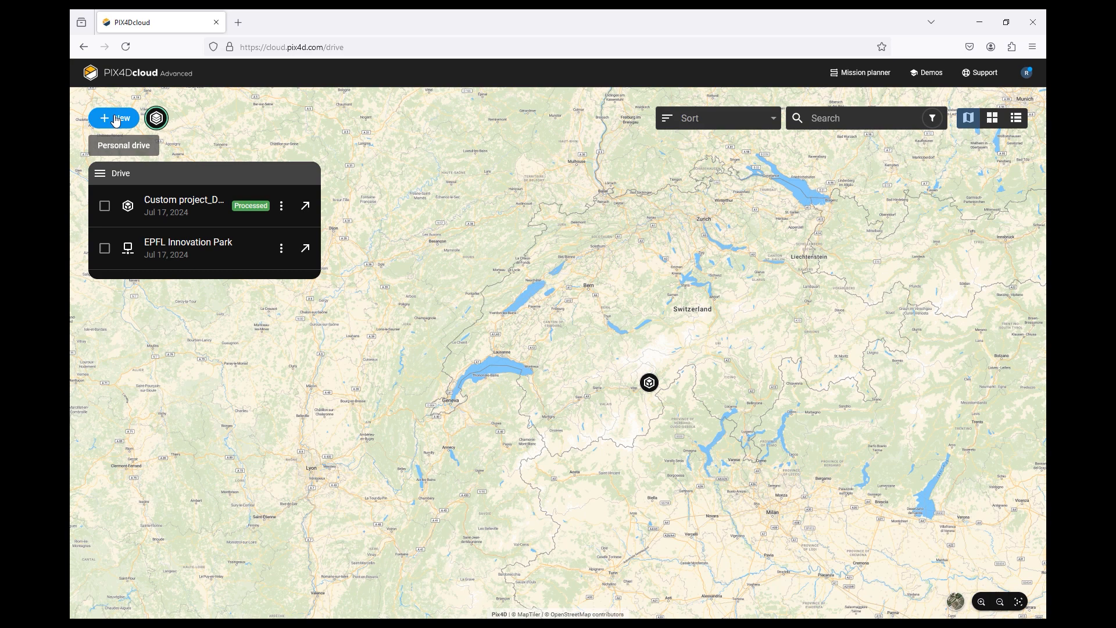
# Create a new 'Upload and process images' dataset on a site named Demo and continue.
pyautogui.click(113, 117)
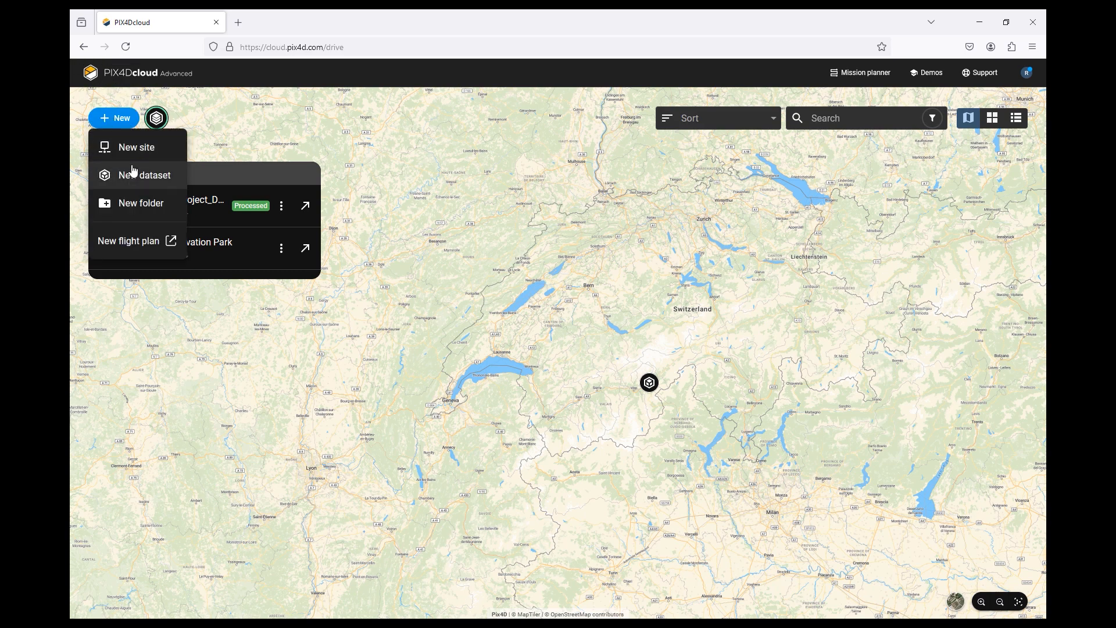
pyautogui.click(144, 176)
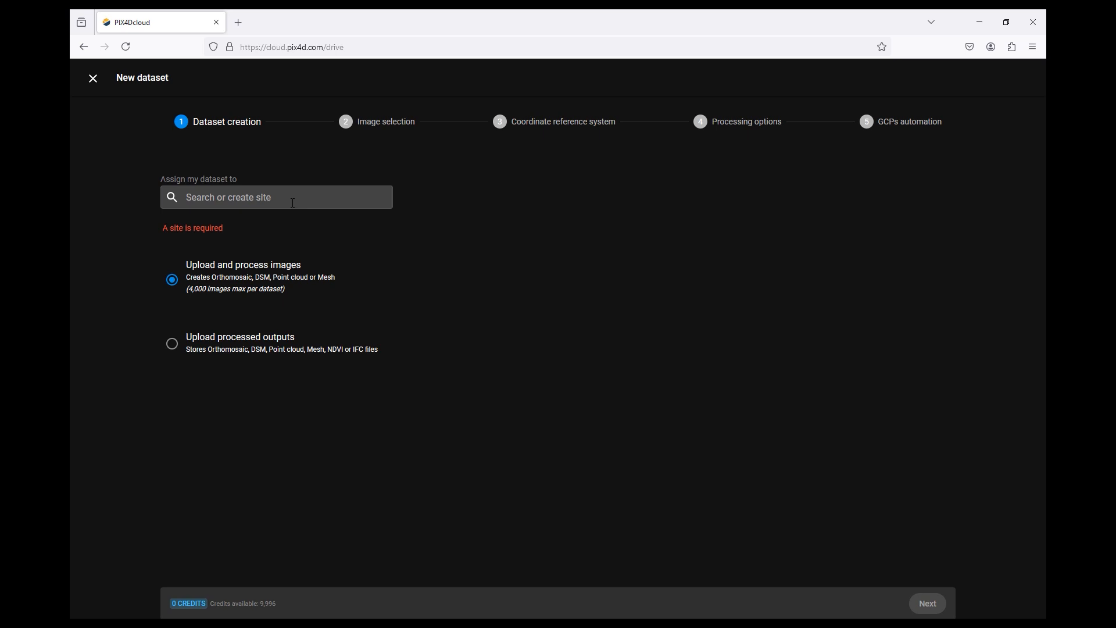
pyautogui.click(277, 198)
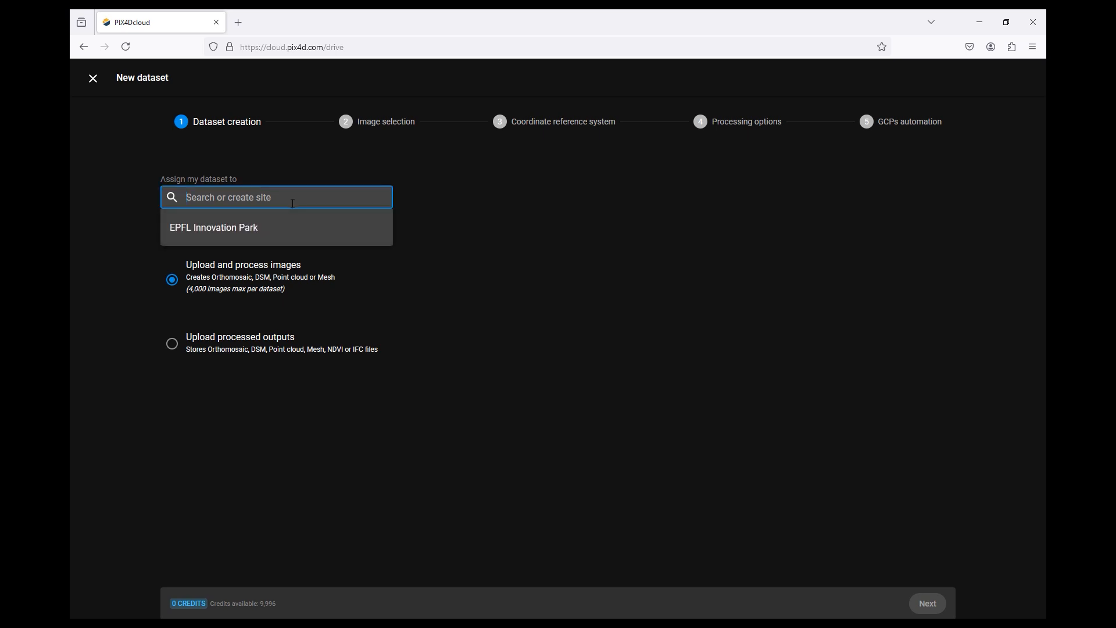
pyautogui.moveTo(292, 228)
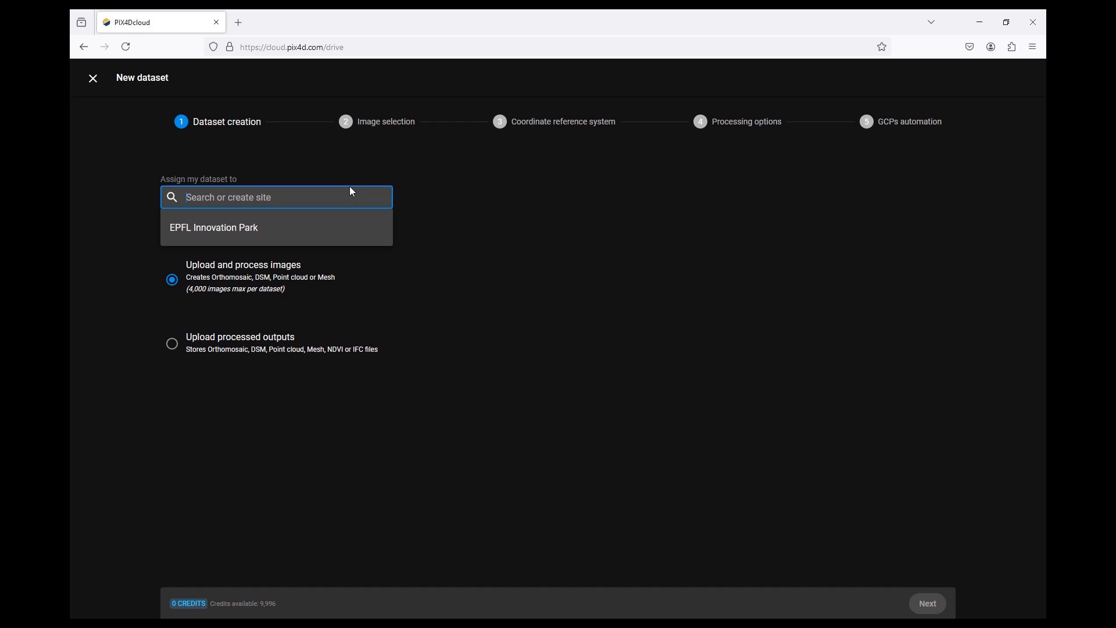
pyautogui.write('Demo')
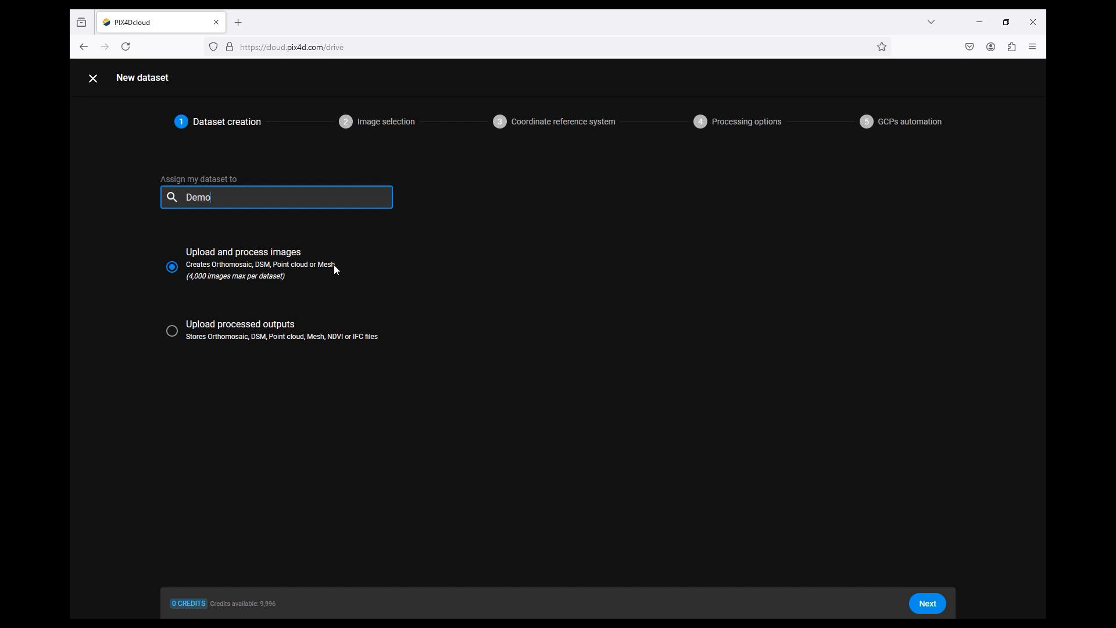
pyautogui.moveTo(902, 521)
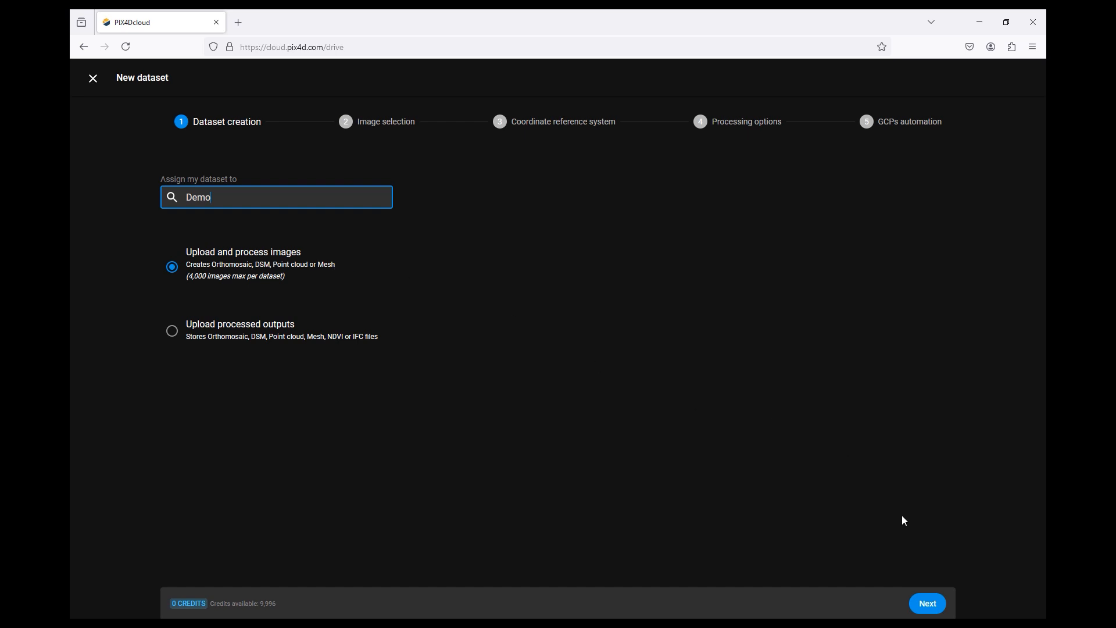
pyautogui.click(927, 604)
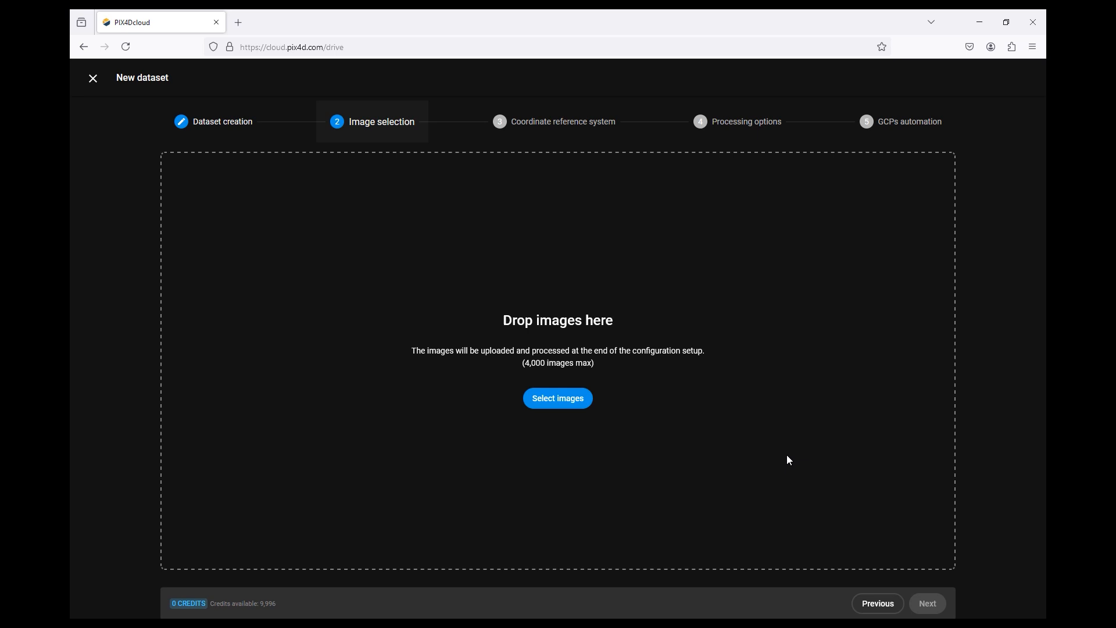
pyautogui.moveTo(775, 454)
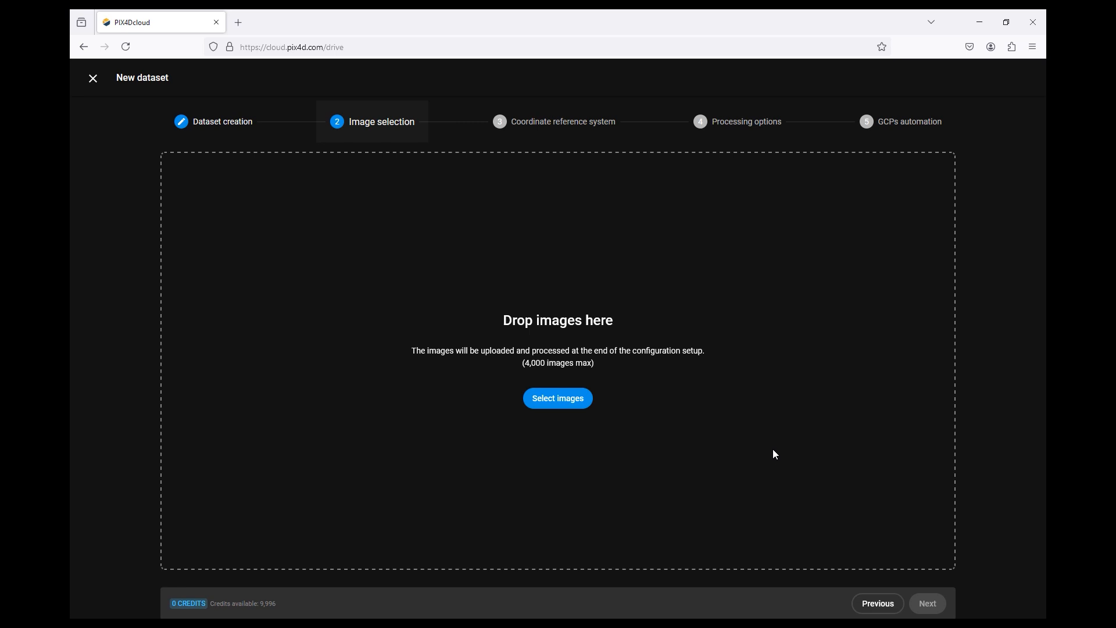
pyautogui.moveTo(560, 407)
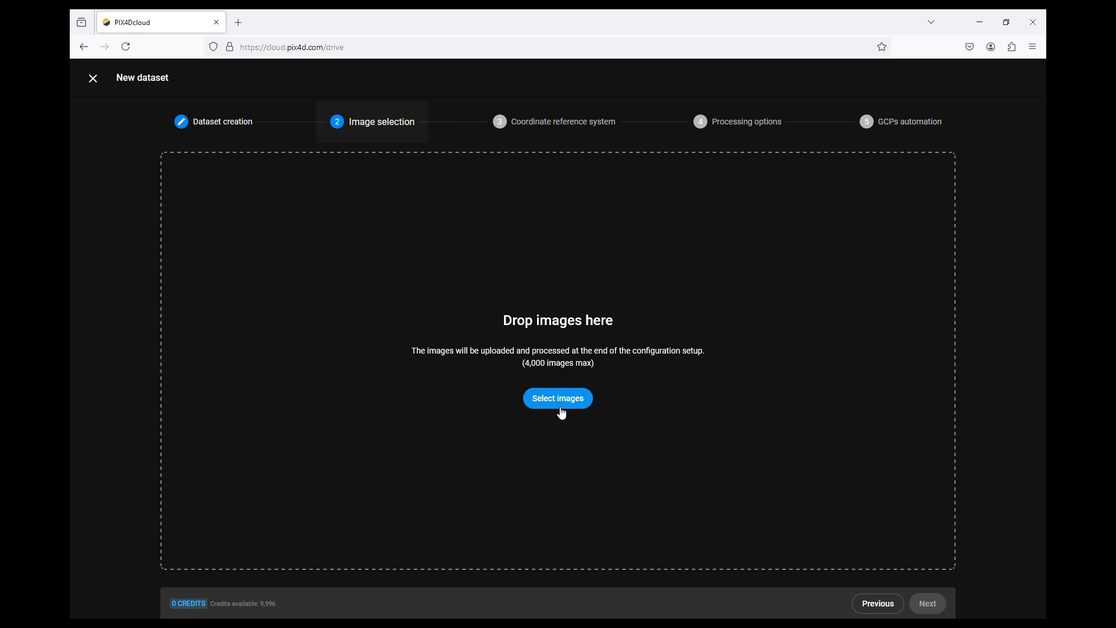
# Add all 13 geolocated JPG drone images from the folder to the dataset.
pyautogui.click(558, 397)
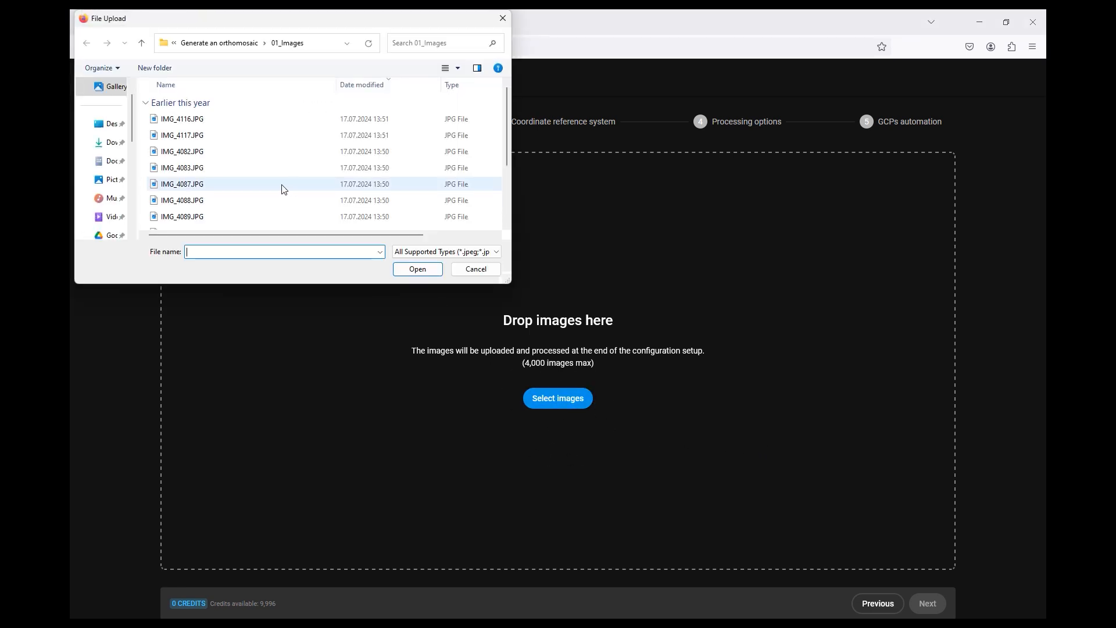
pyautogui.press('ctrl+a')
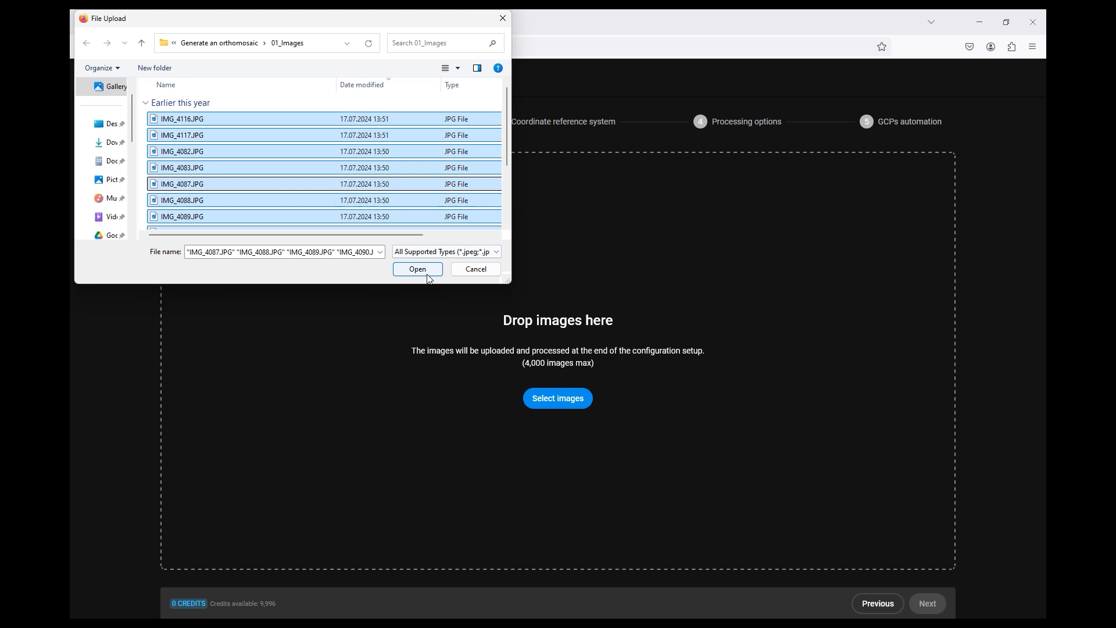
pyautogui.click(417, 268)
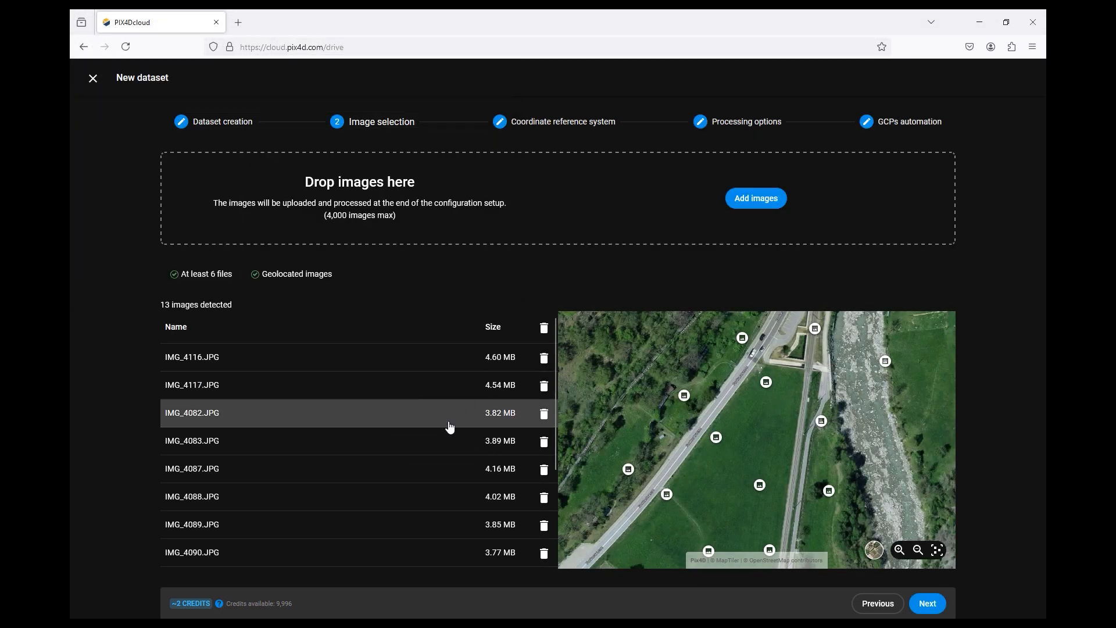
pyautogui.moveTo(761, 455)
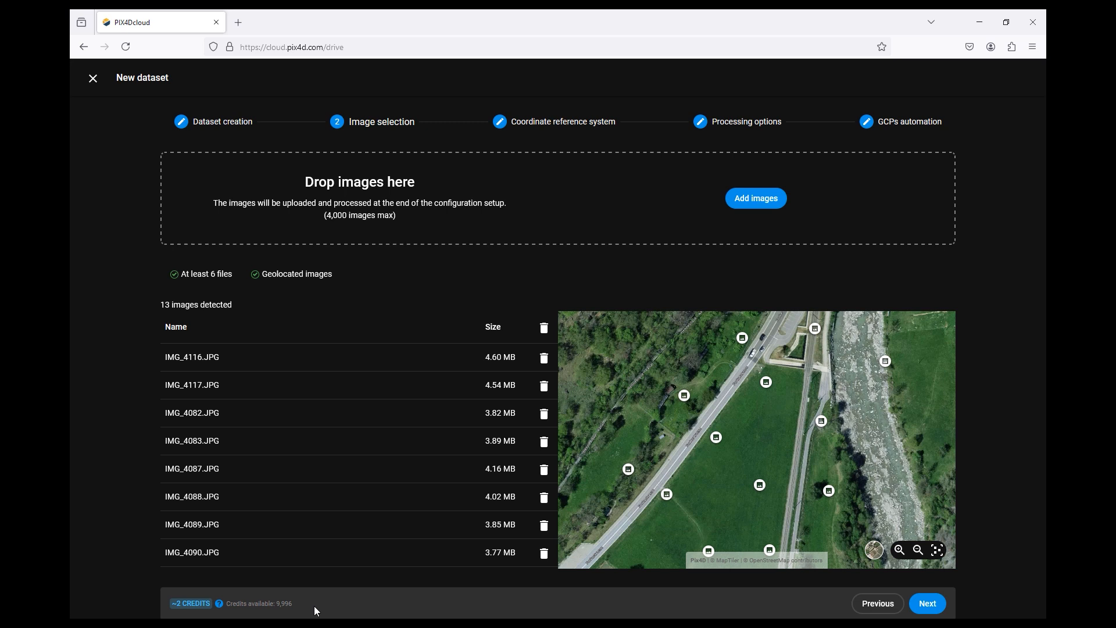
pyautogui.moveTo(429, 613)
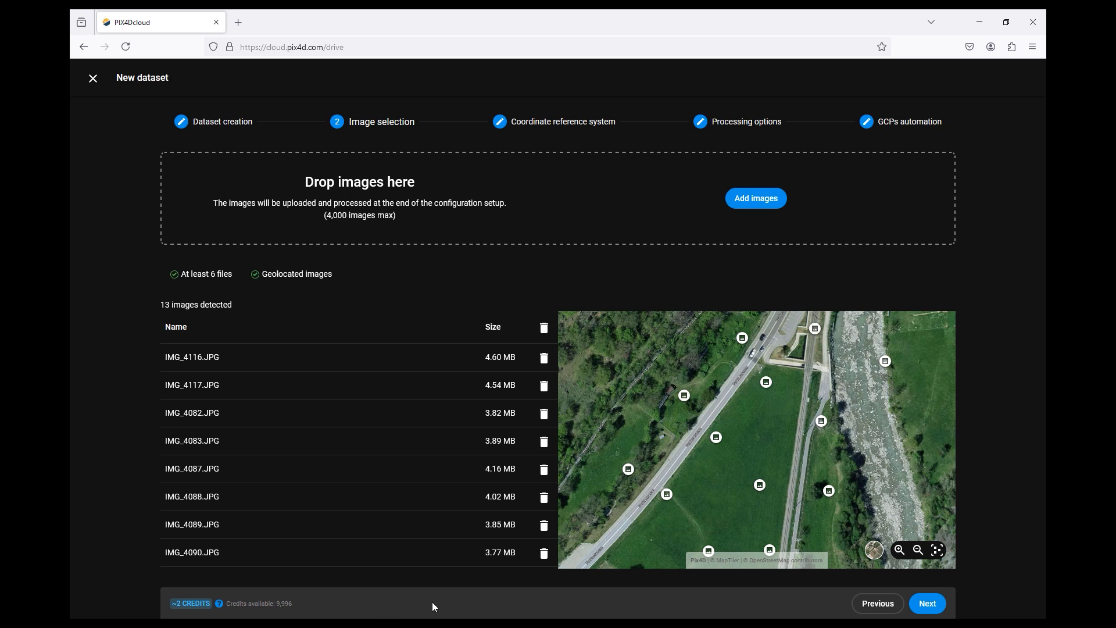
pyautogui.moveTo(597, 610)
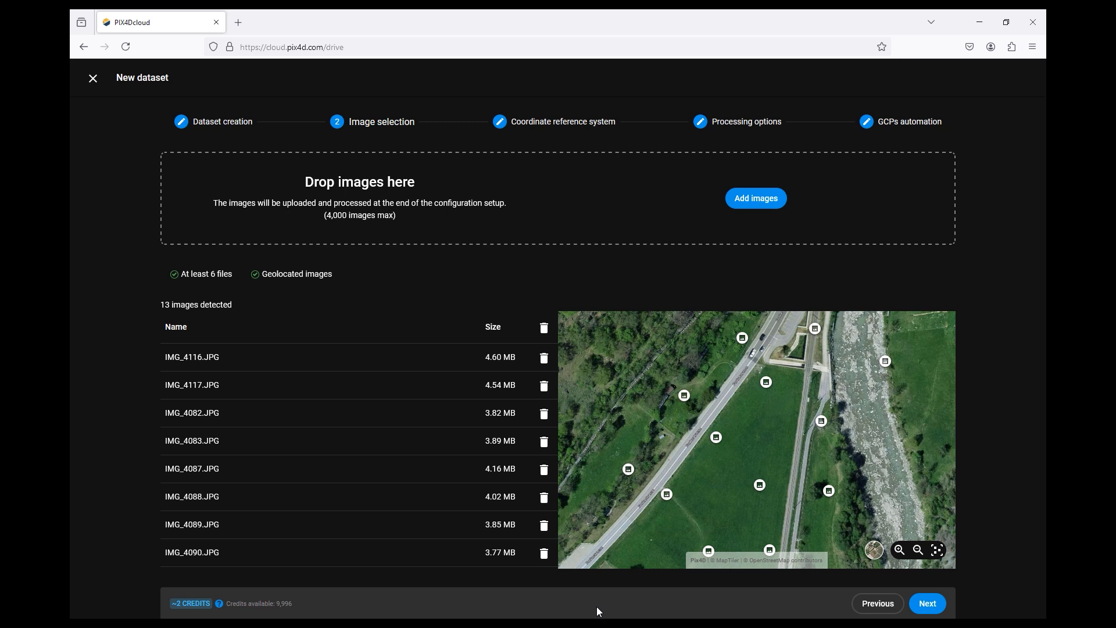
# Set the output CRS to EPSG:2056 CH1903+ / LV95 with EPSG:5729 LHN95 height and continue.
pyautogui.click(927, 603)
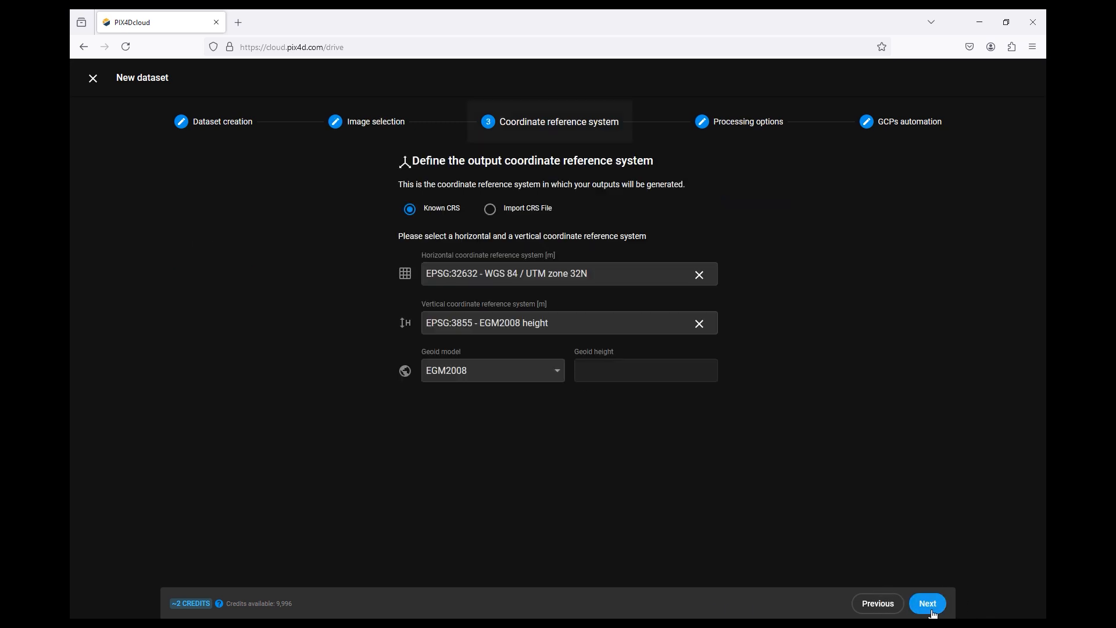
pyautogui.write('2056 - CH1903+ / LV95')
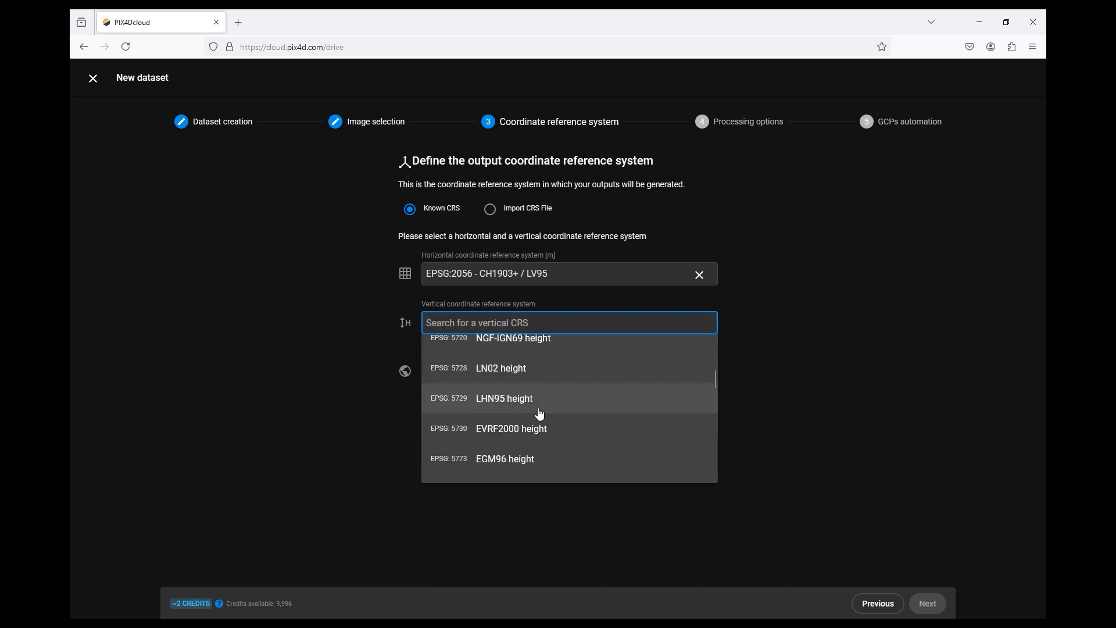
pyautogui.click(503, 398)
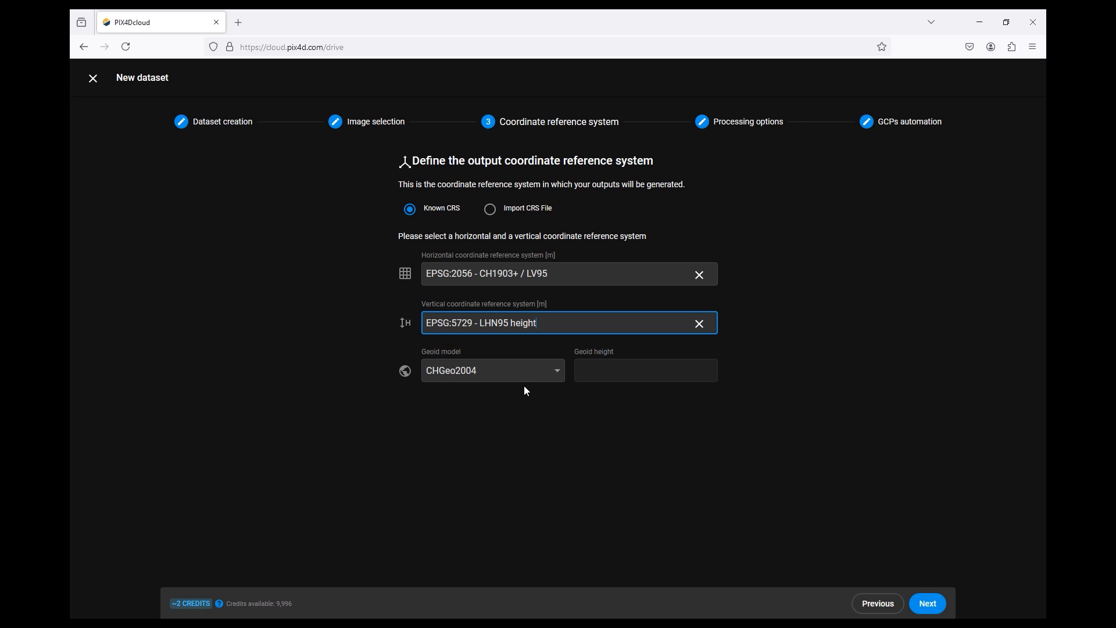
pyautogui.moveTo(654, 434)
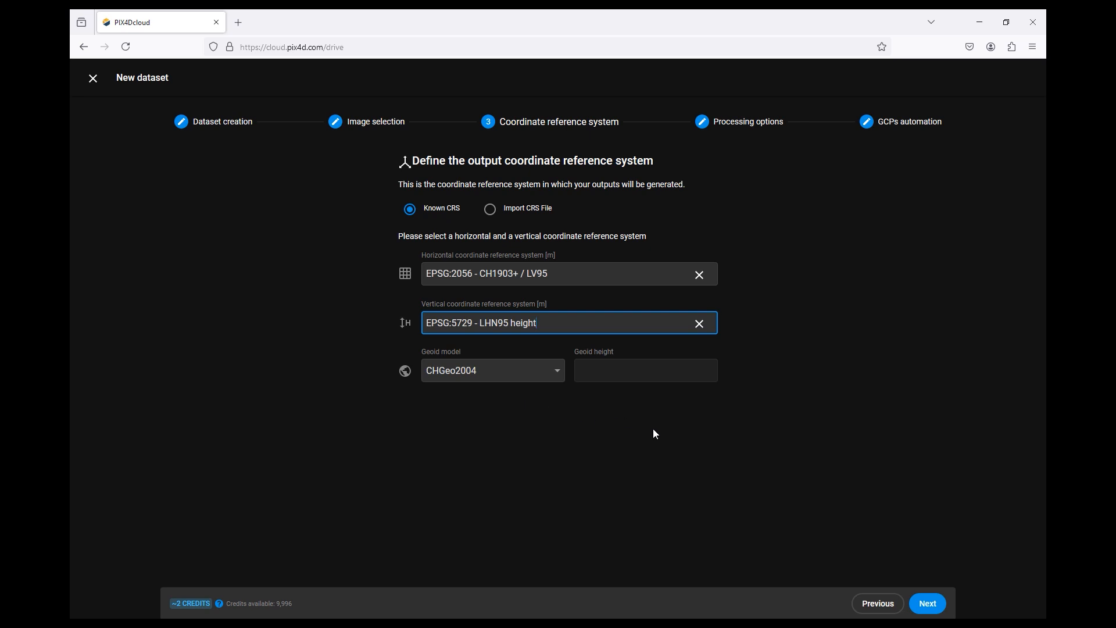
pyautogui.moveTo(658, 429)
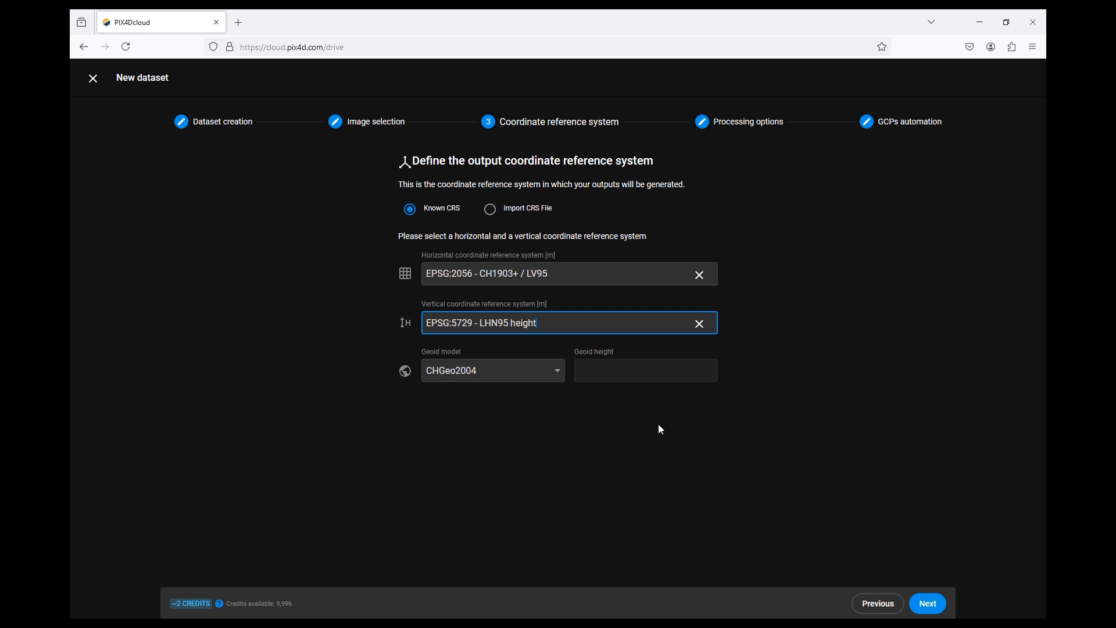
pyautogui.click(926, 603)
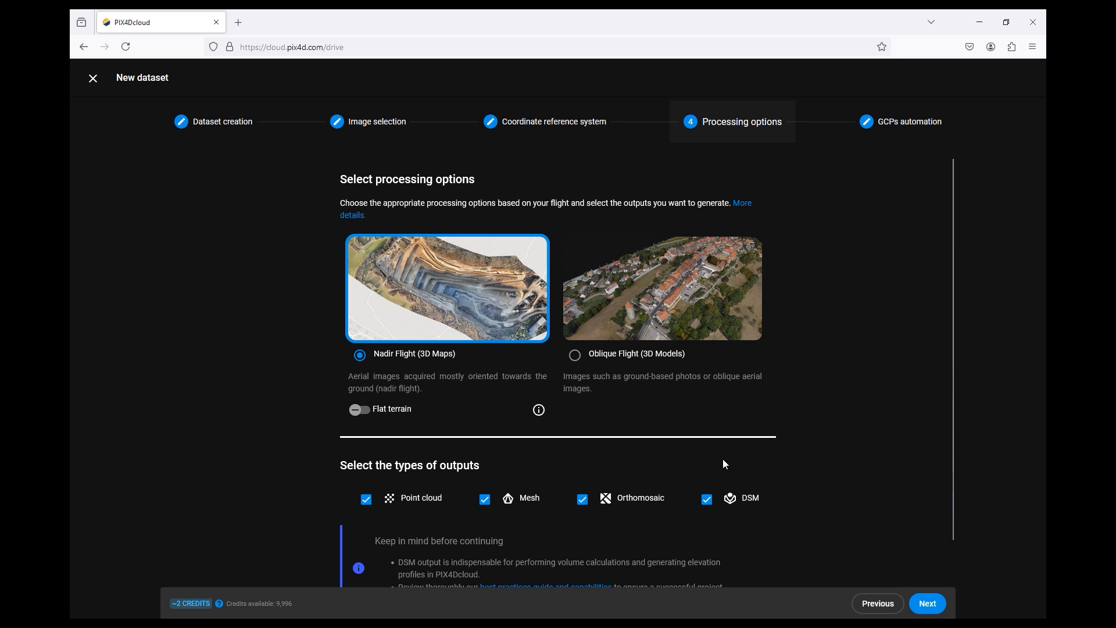
pyautogui.moveTo(478, 372)
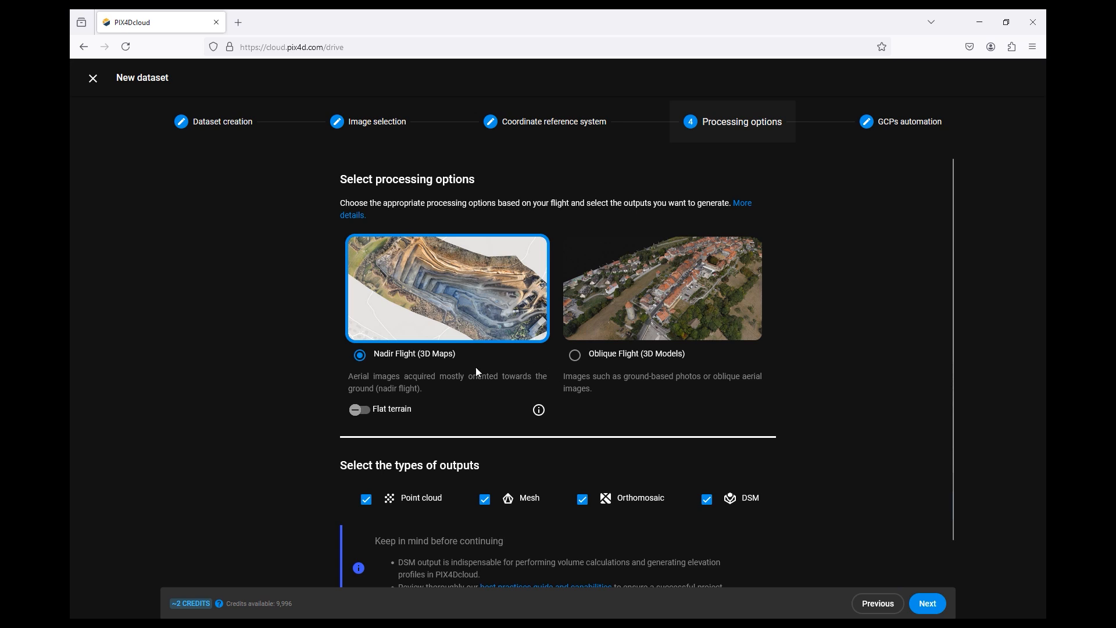
pyautogui.moveTo(462, 382)
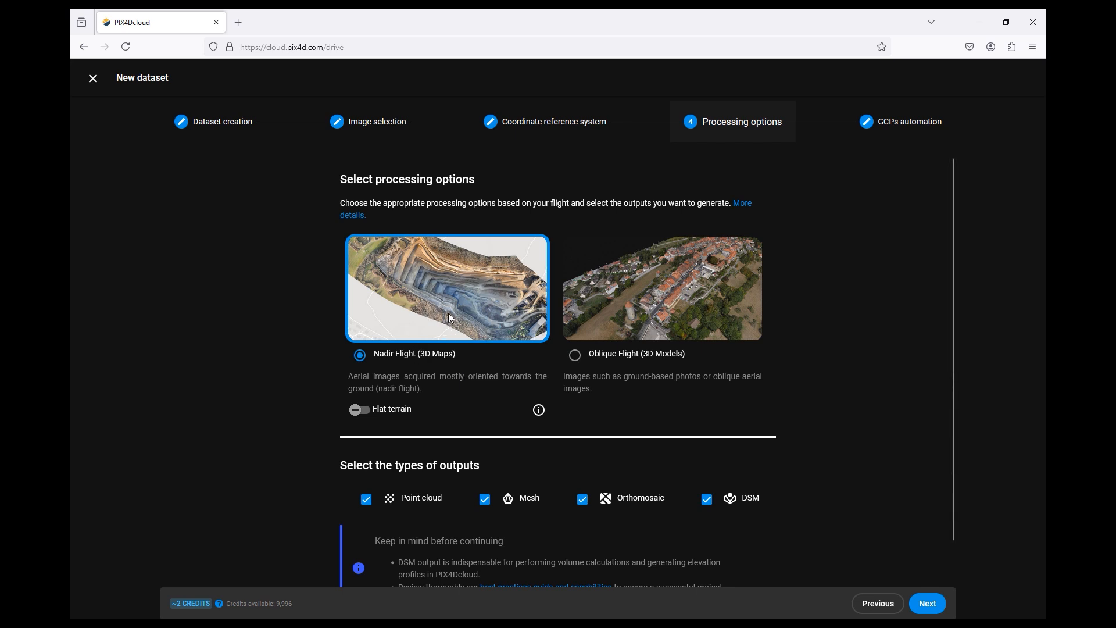
pyautogui.moveTo(469, 378)
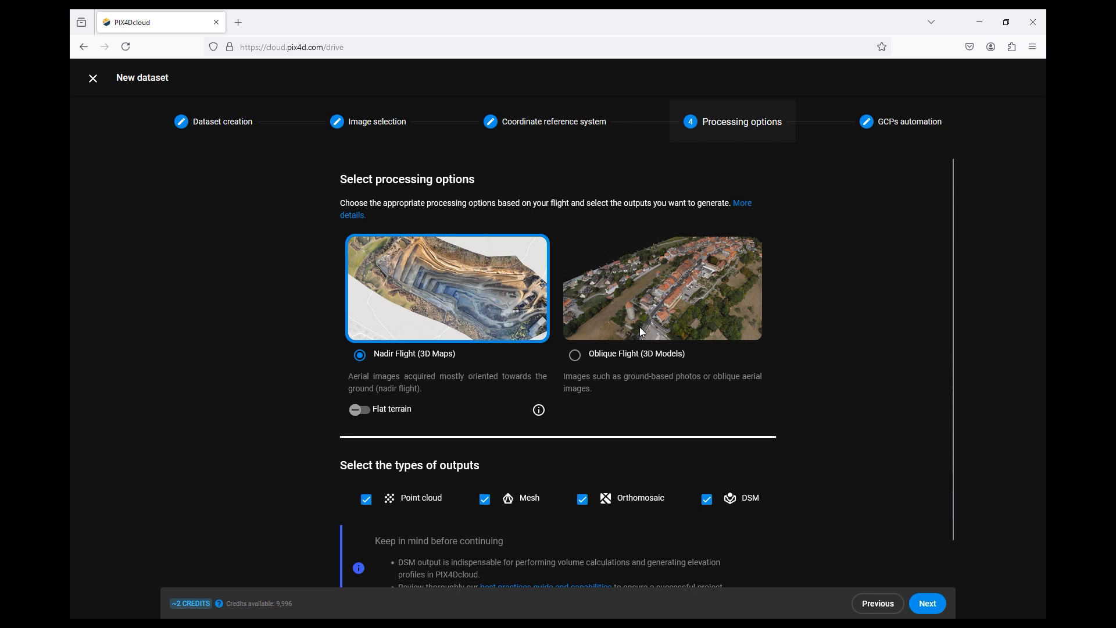
pyautogui.moveTo(421, 417)
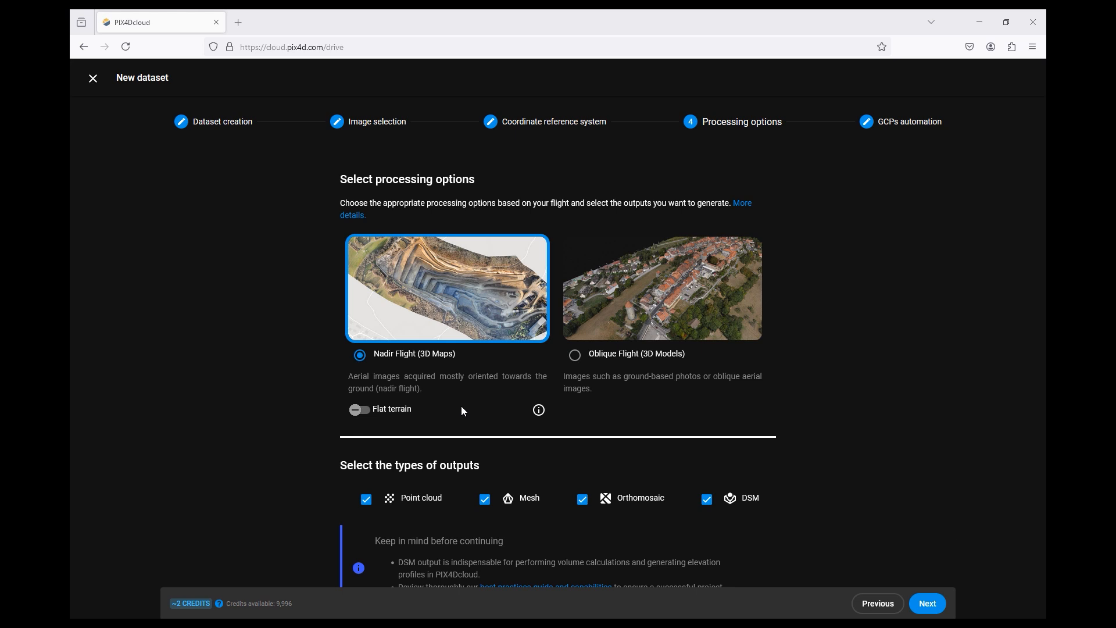
pyautogui.scroll(-3)
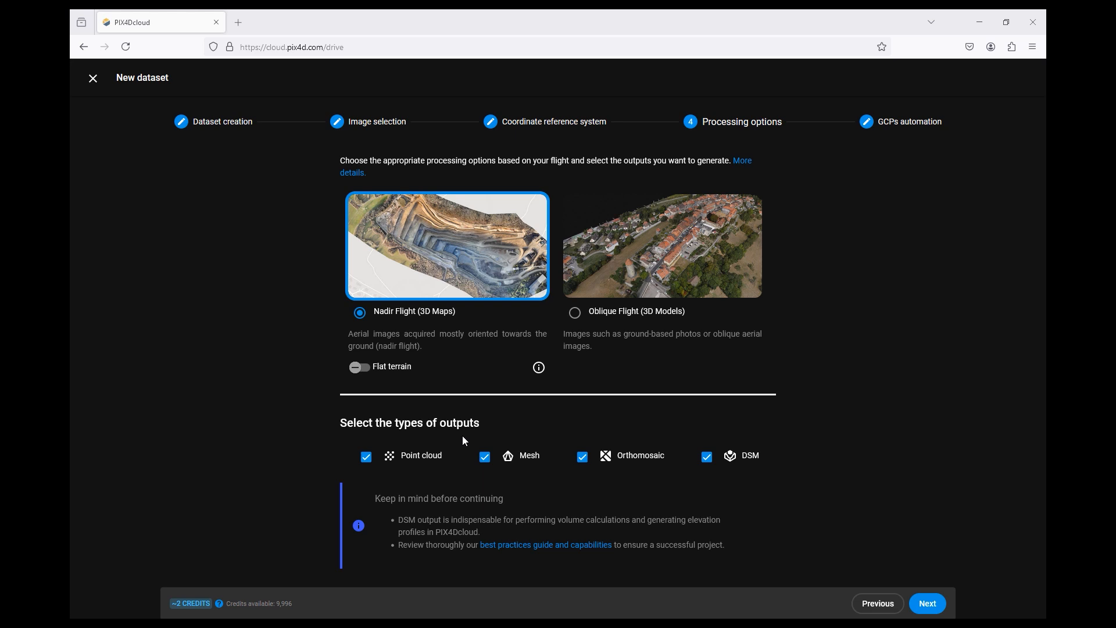
pyautogui.moveTo(752, 464)
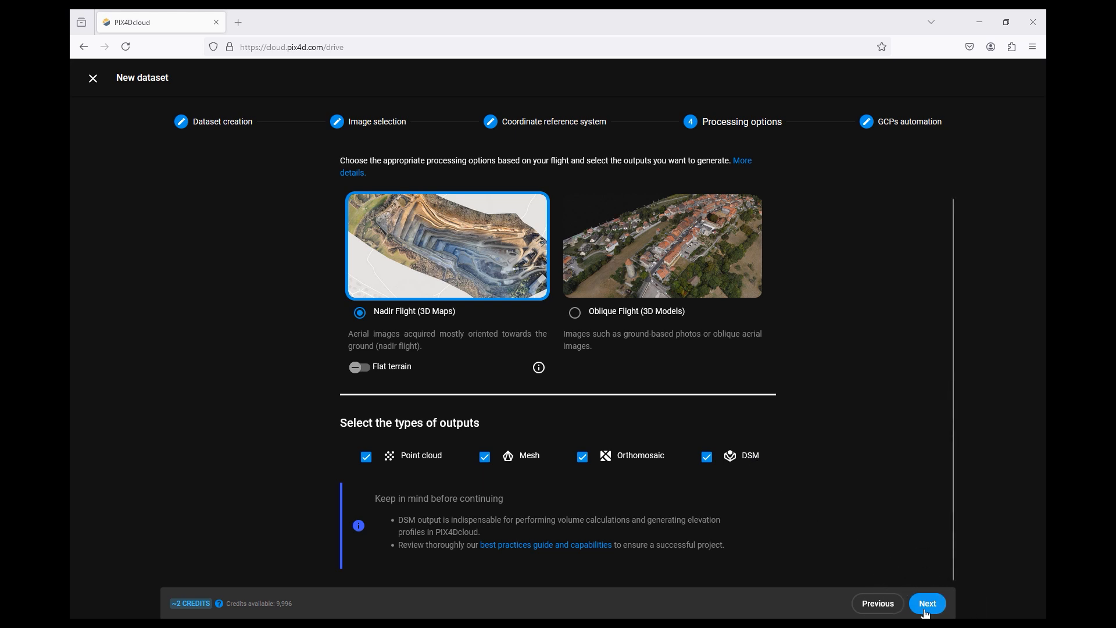
# Skip GCP automation and submit the Demo dataset for processing.
pyautogui.click(926, 604)
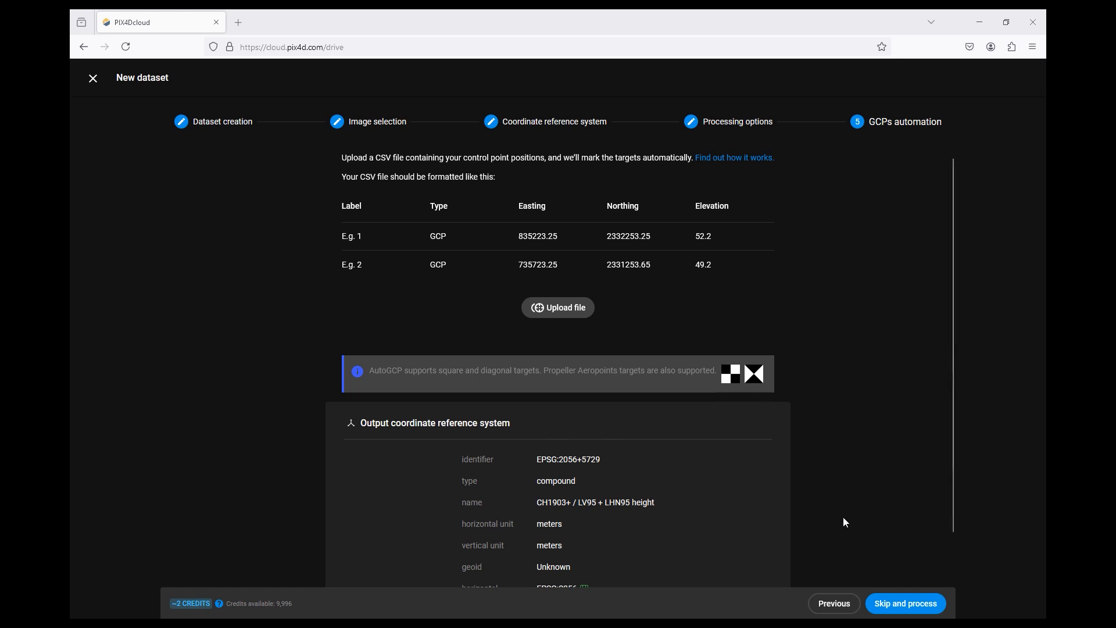
pyautogui.moveTo(824, 533)
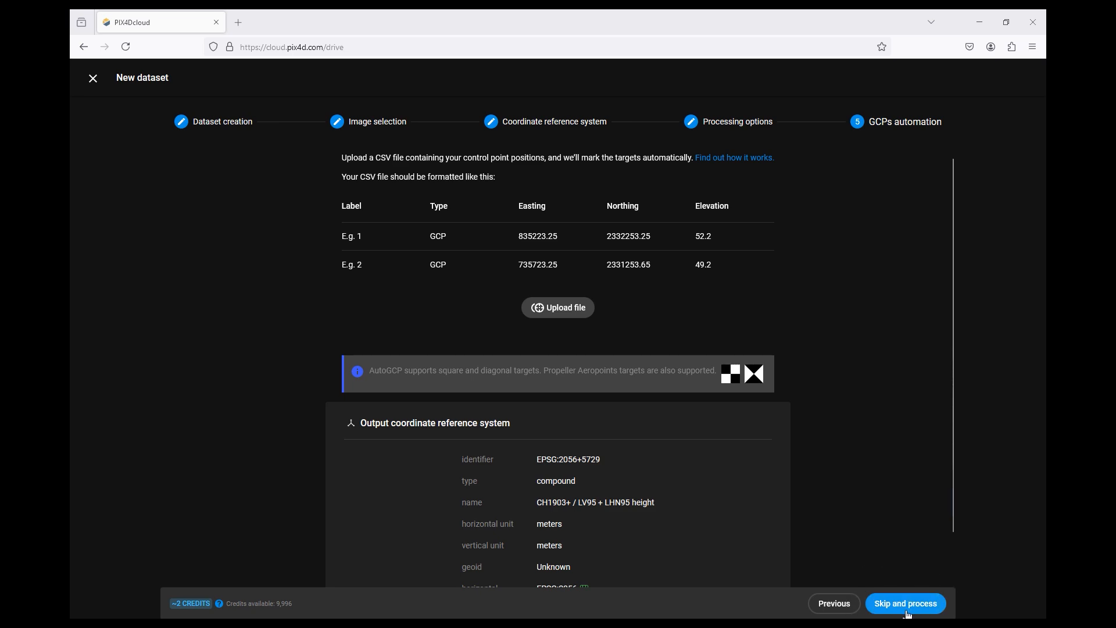
pyautogui.click(905, 604)
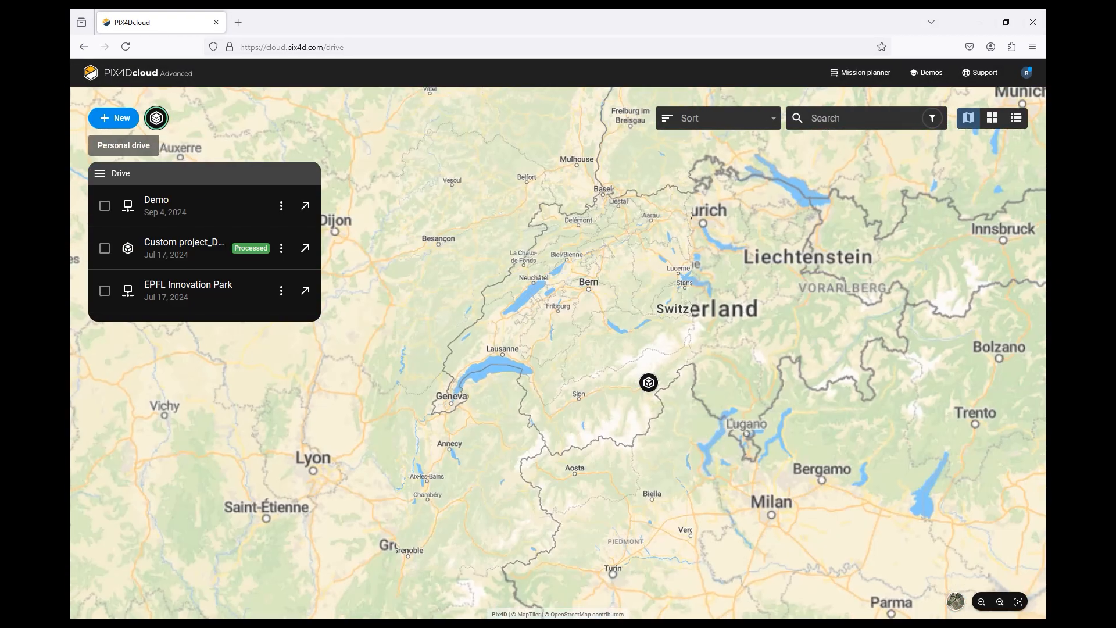